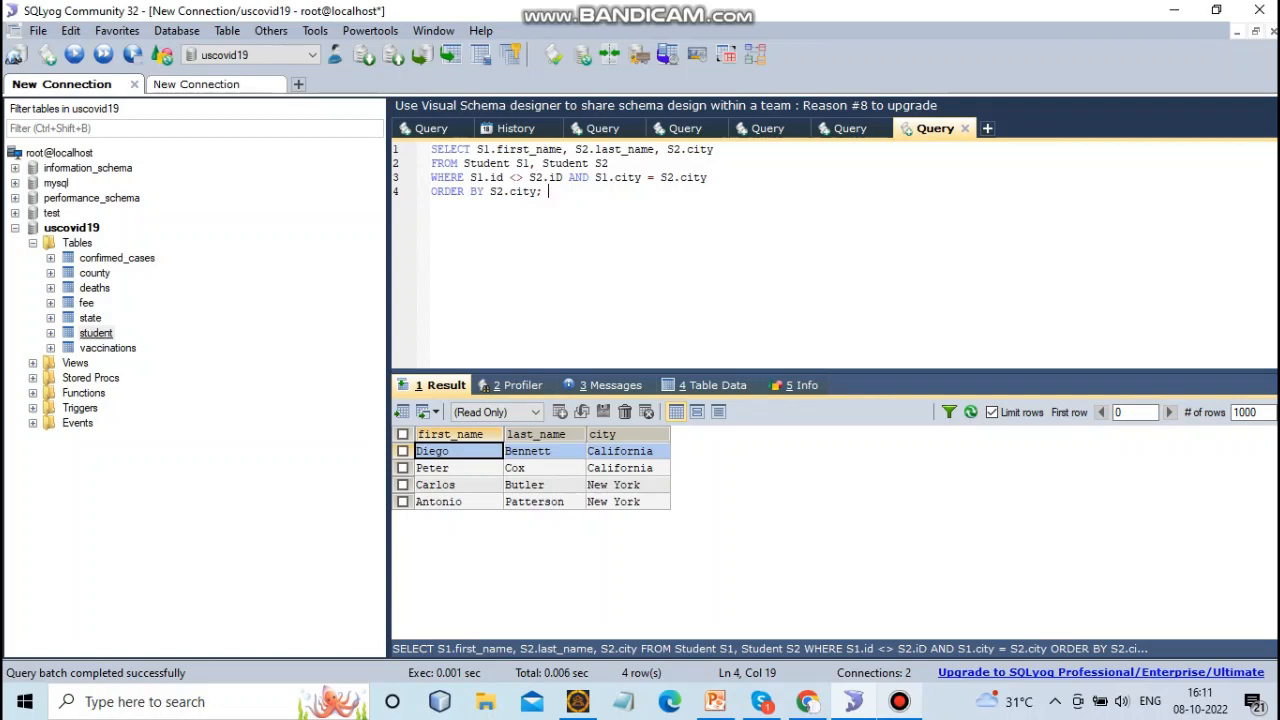
Show all stored rows of the student table via Open Table from the Object Browser.
right_click(96, 332)
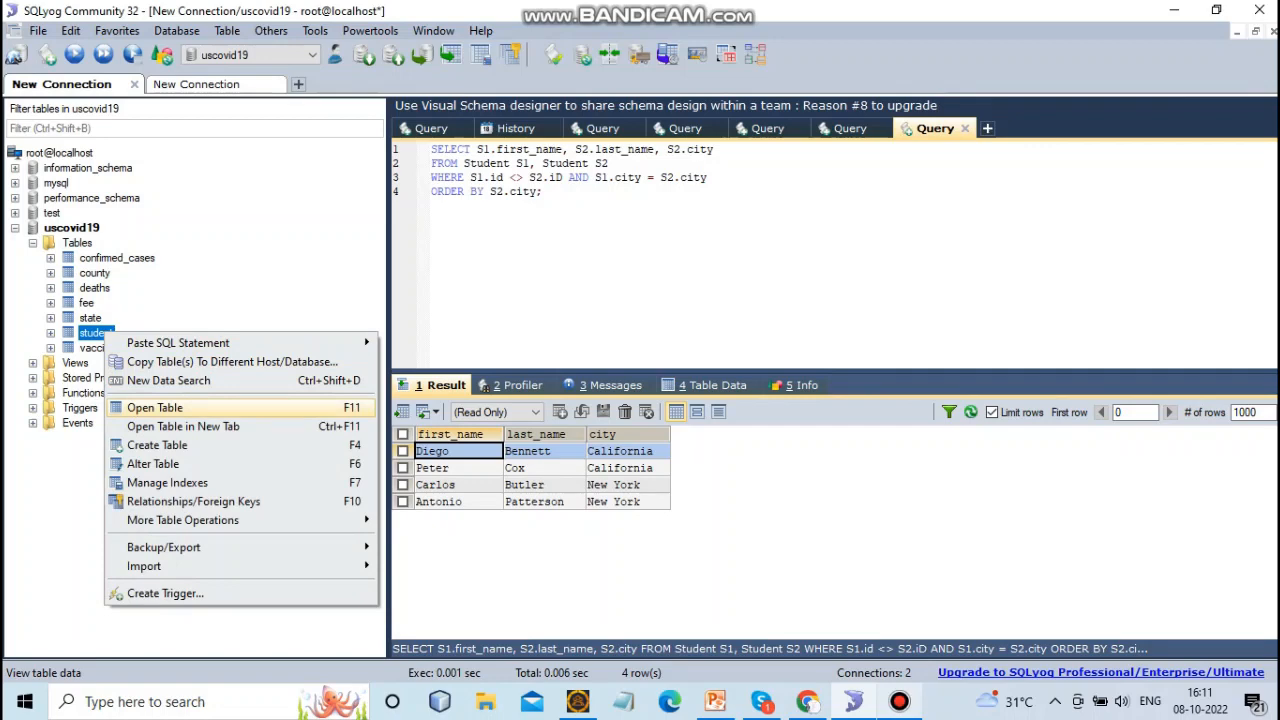
left_click(156, 408)
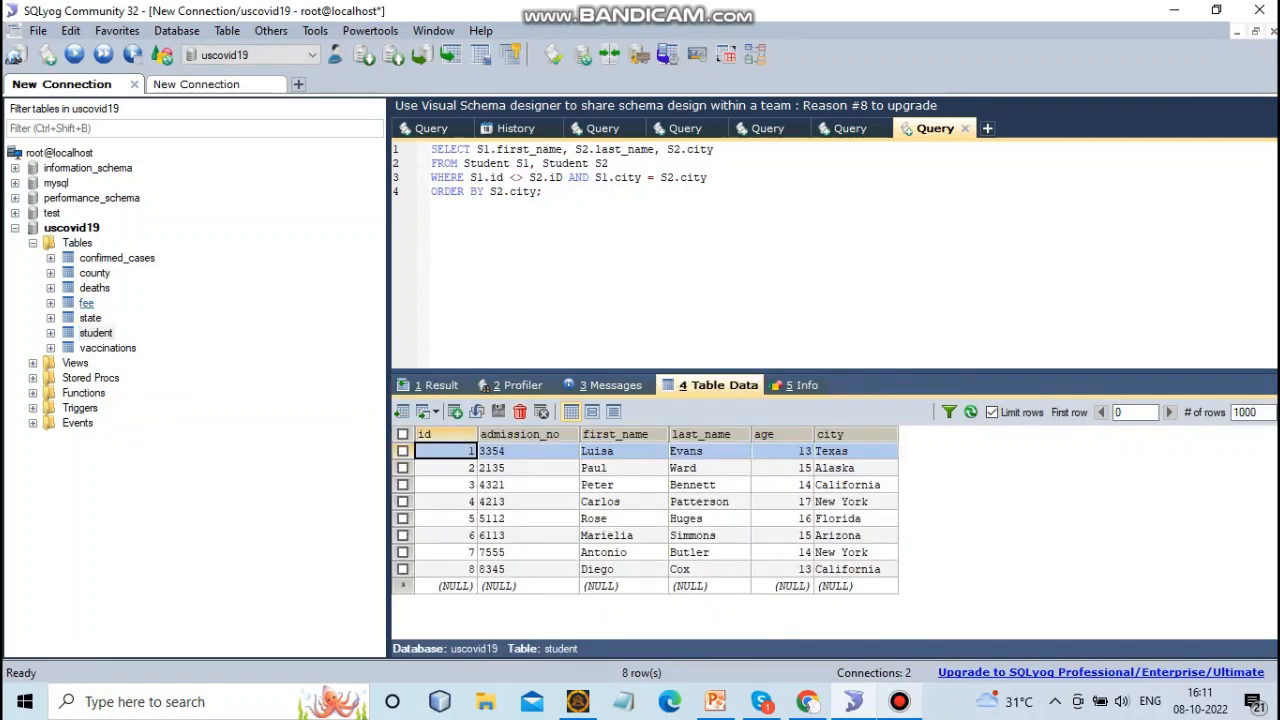
View the fee table's payment rows, then return to the Result listing the four same-city students.
left_click(88, 302)
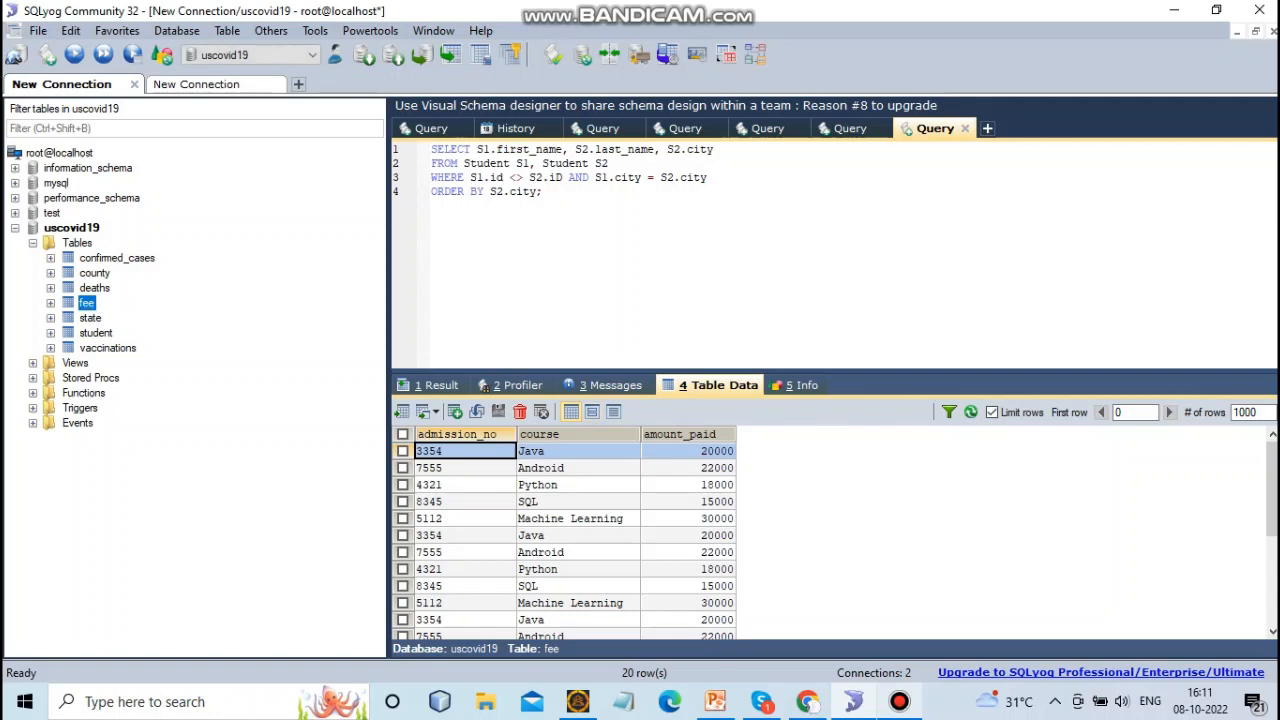
left_click(544, 192)
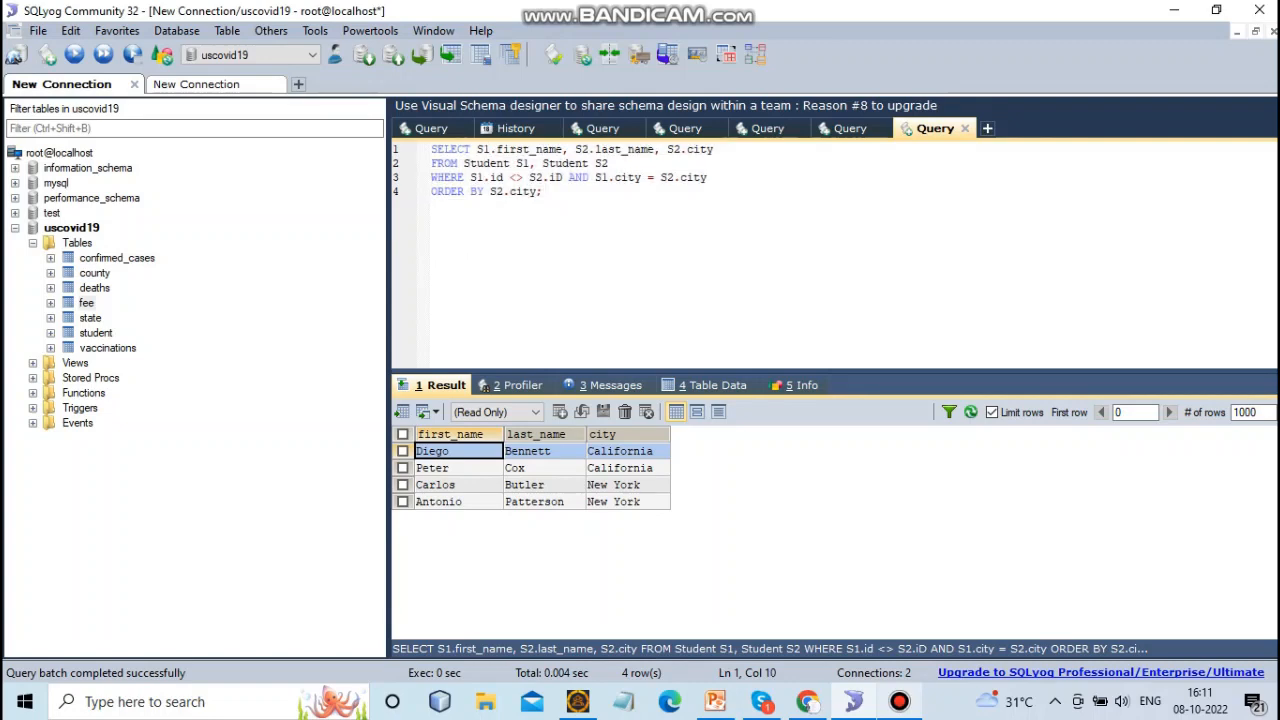
left_click(490, 148)
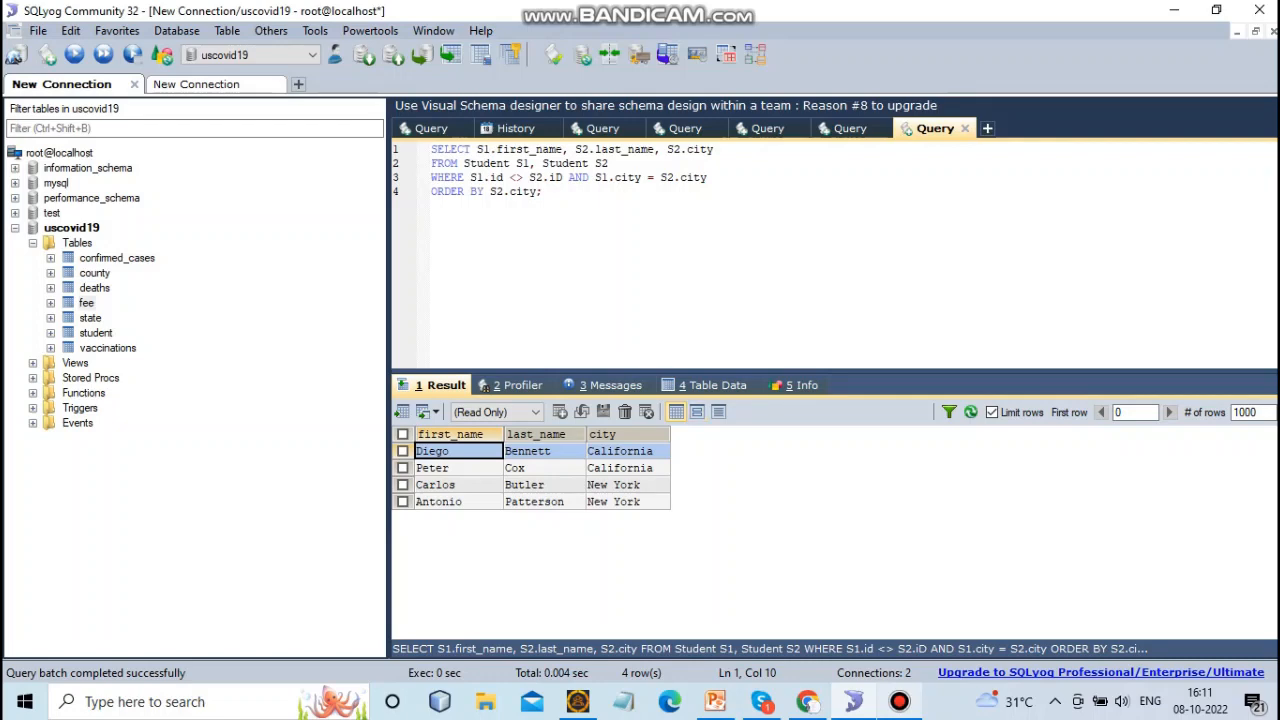
left_click(484, 148)
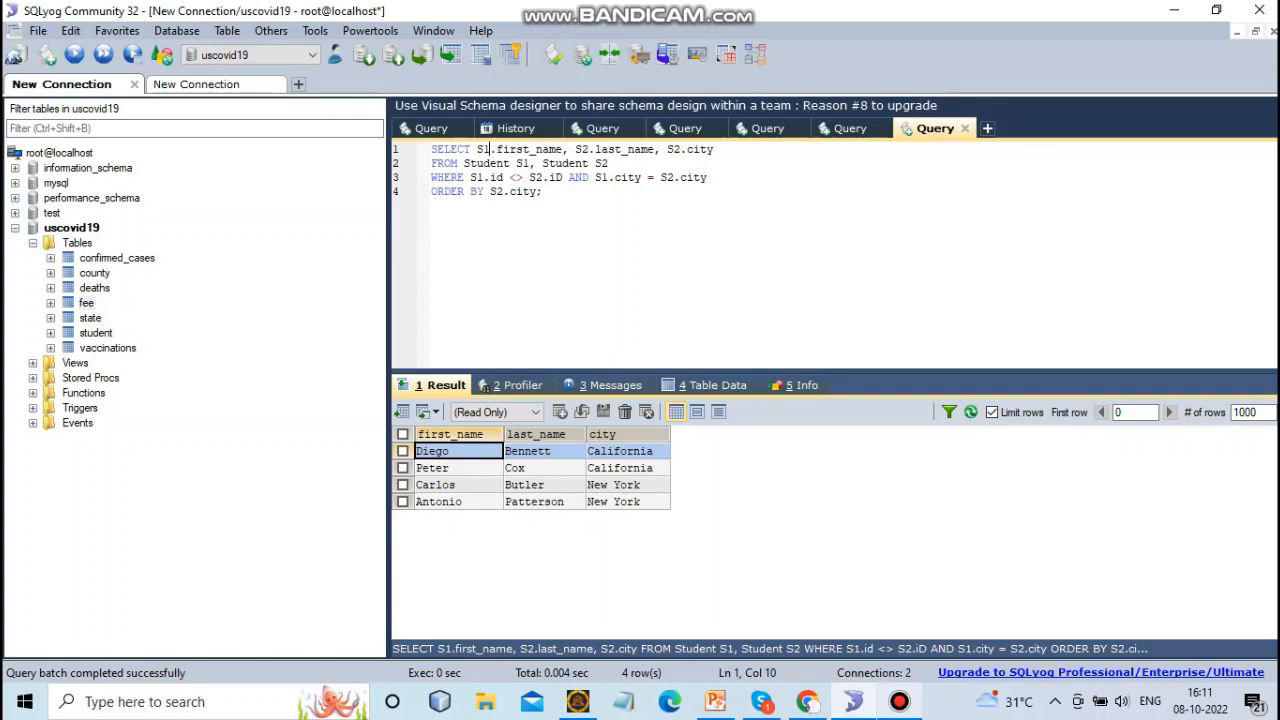